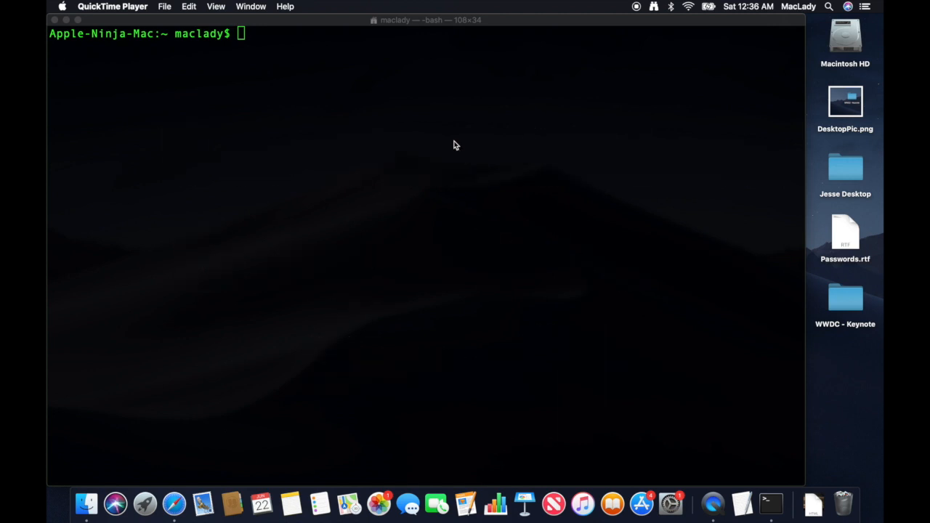
{"action": "mouse_move", "coordinate": [827, 240]}
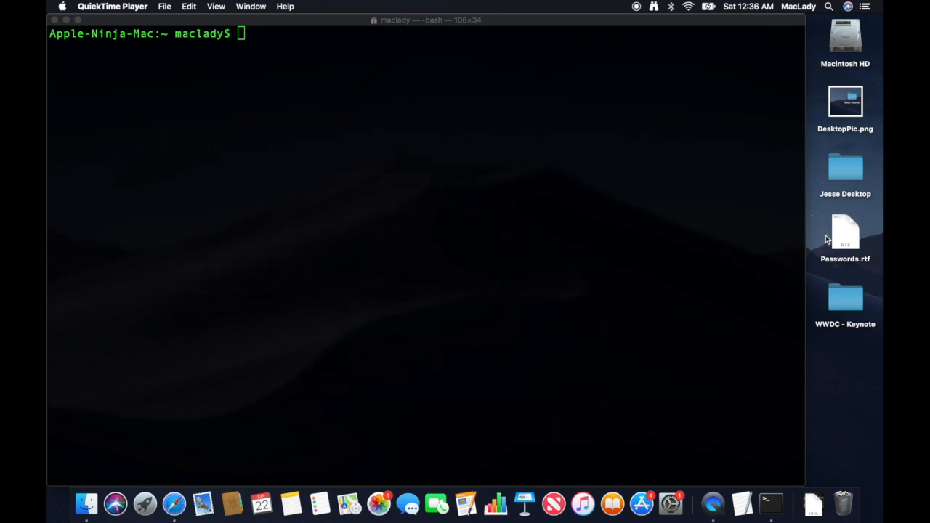
Preview Passwords.rtf on the desktop with Quick Look before encrypting it.
{"action": "left_click", "coordinate": [845, 232]}
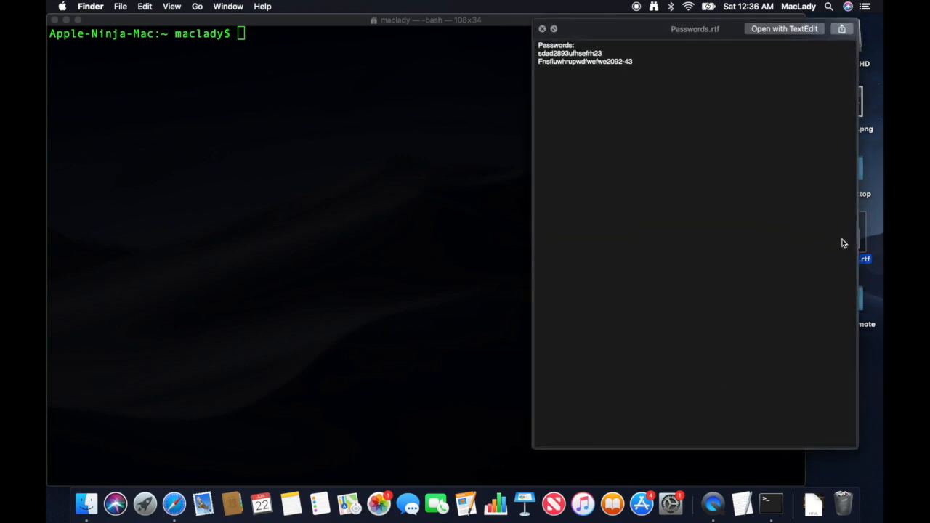
{"action": "left_click", "coordinate": [542, 29]}
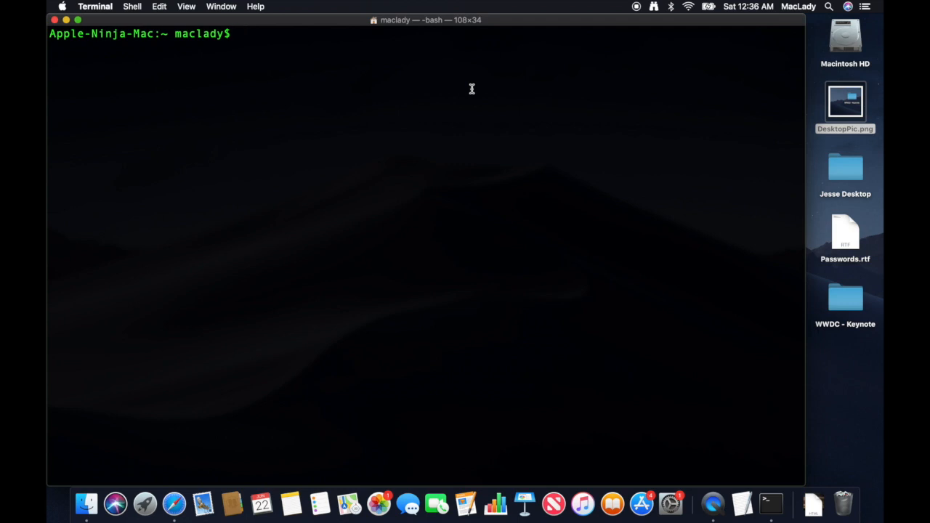
Compose the pipe of Passwords.rtf through openssl aes-192-cbc with the -salt option.
{"action": "type", "text": "cat"}
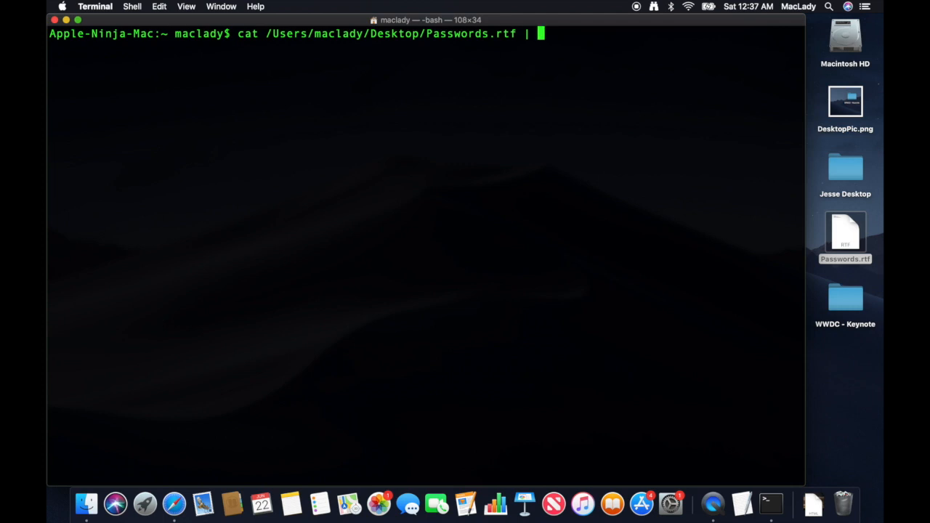
{"action": "type", "text": "opens"}
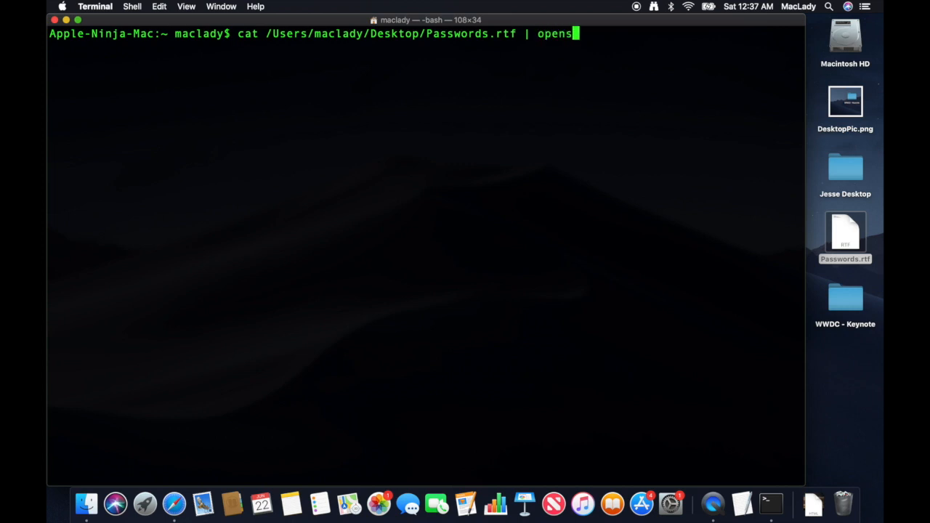
{"action": "type", "text": "sl"}
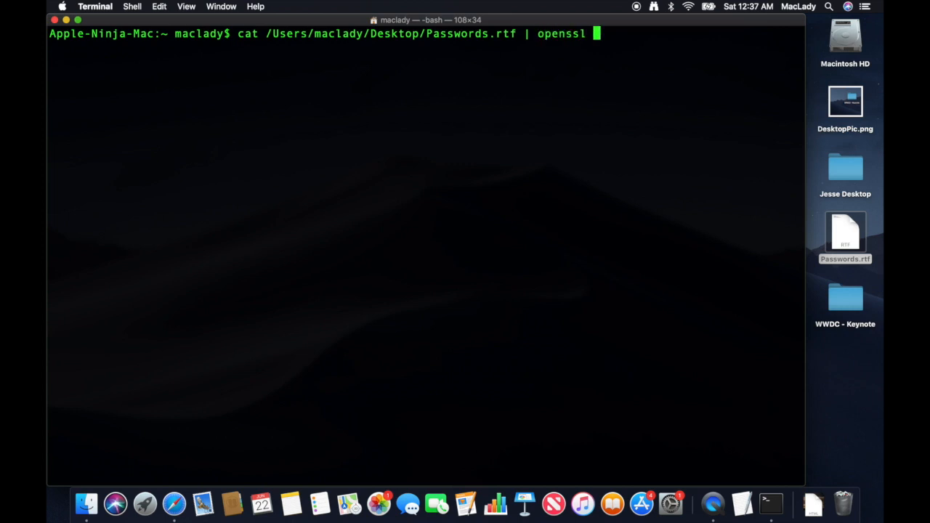
{"action": "type", "text": "aes-"}
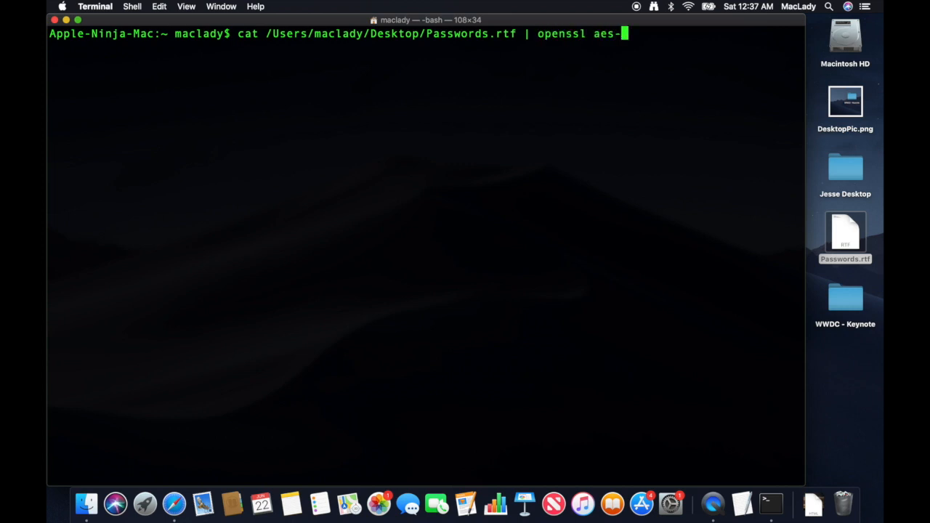
{"action": "type", "text": "192"}
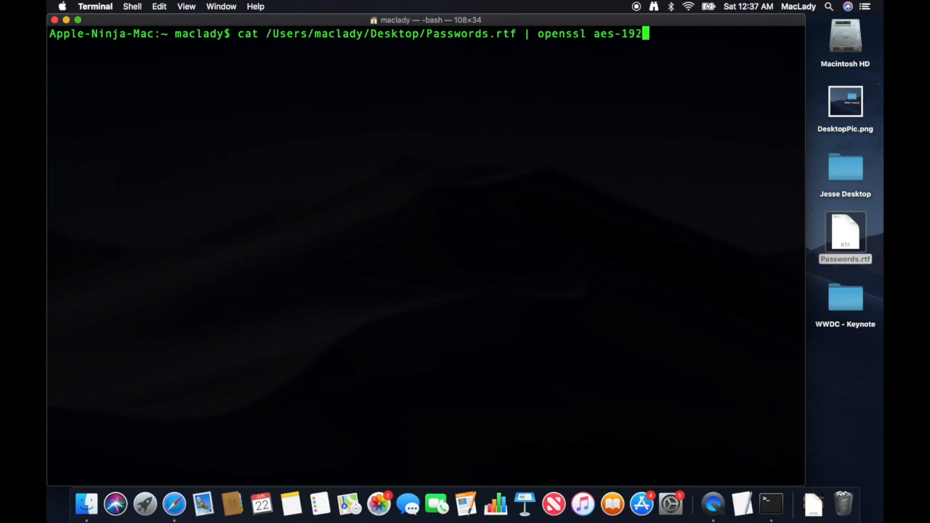
{"action": "type", "text": "-cbc"}
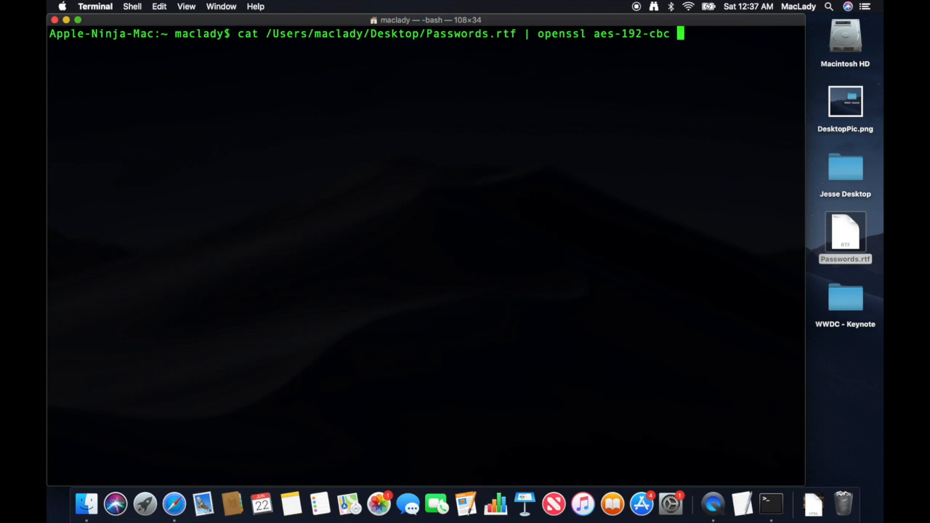
{"action": "type", "text": "-"}
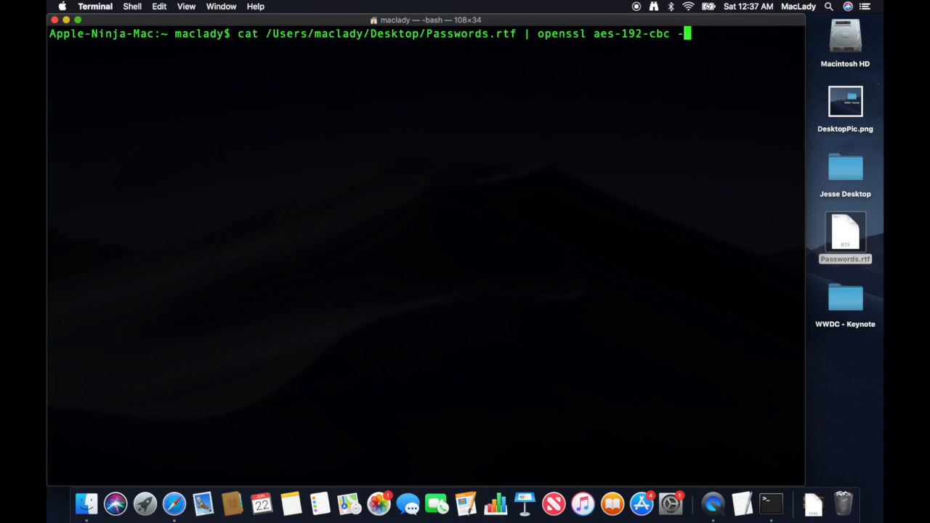
{"action": "type", "text": "salt -k"}
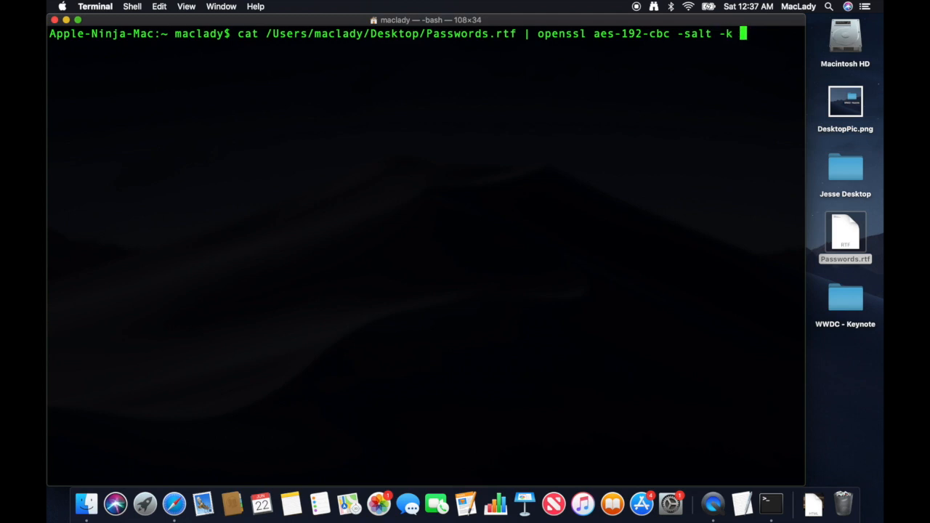
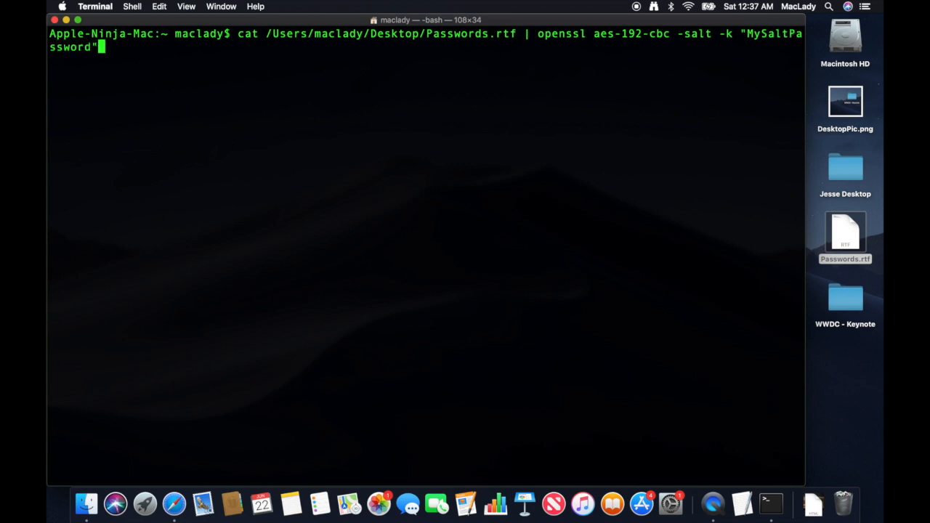
{"action": "type", "text": ">"}
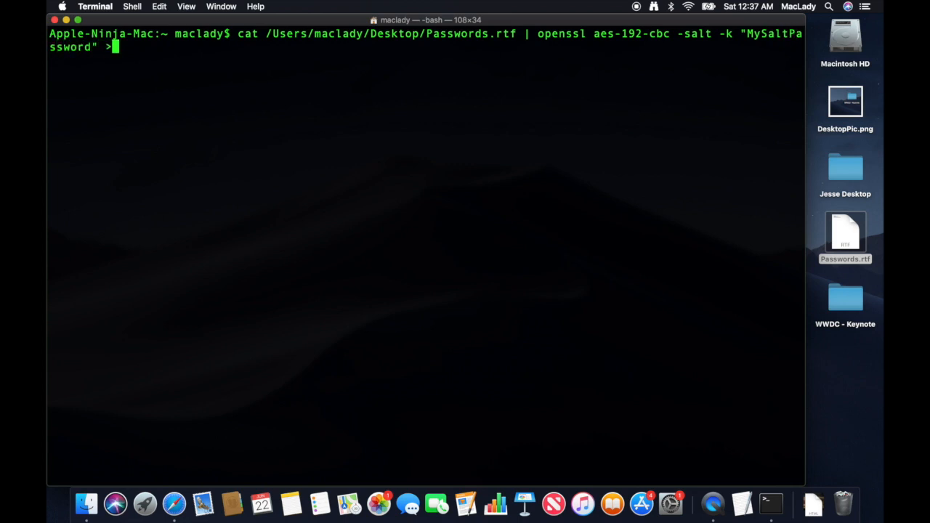
{"action": "mouse_move", "coordinate": [689, 165]}
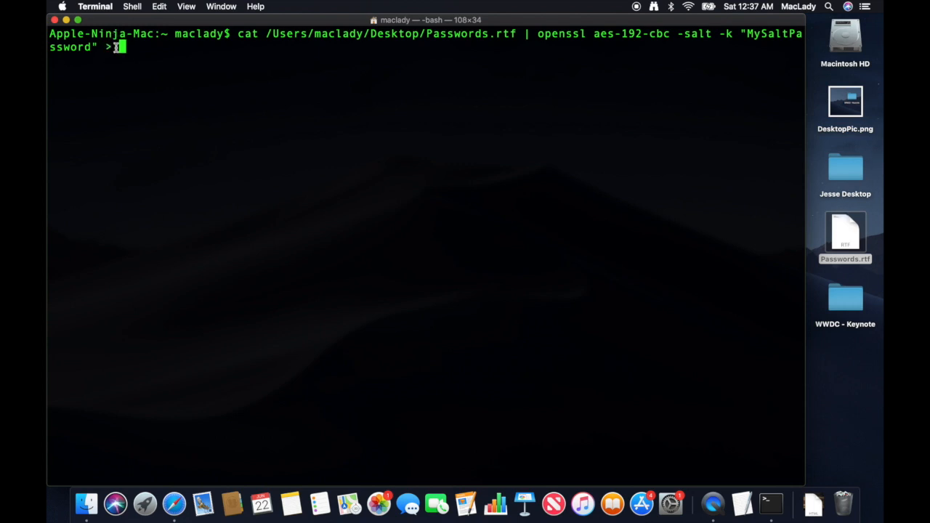
{"action": "left_click_drag", "start_coordinate": [845, 232], "coordinate": [448, 167]}
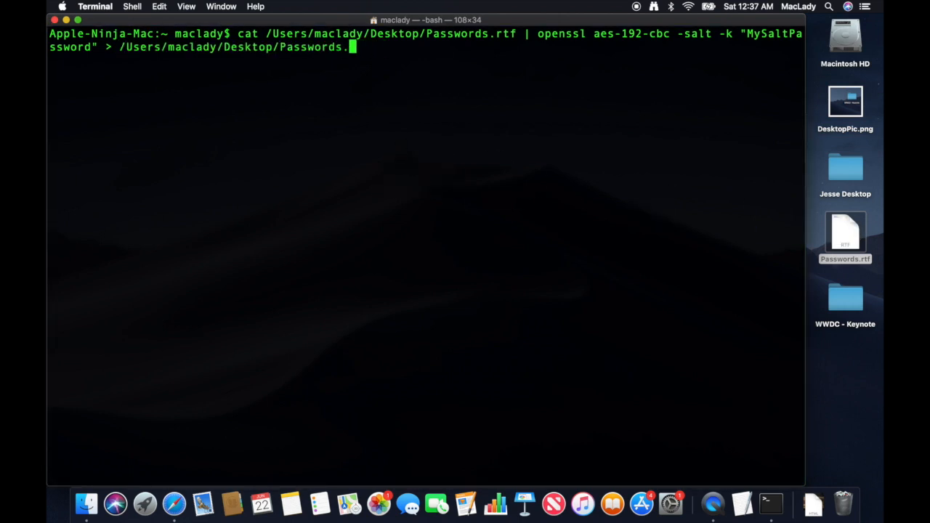
{"action": "type", "text": "enc"}
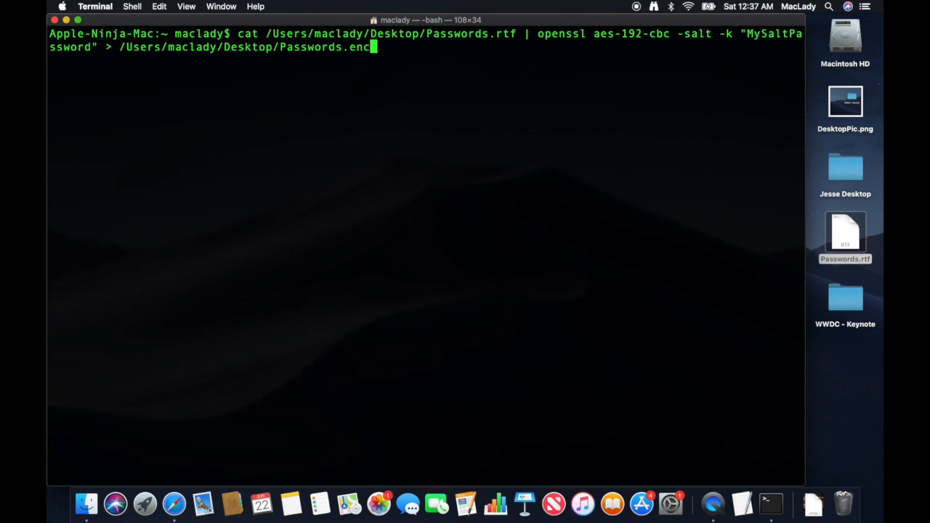
{"action": "key", "text": "Return"}
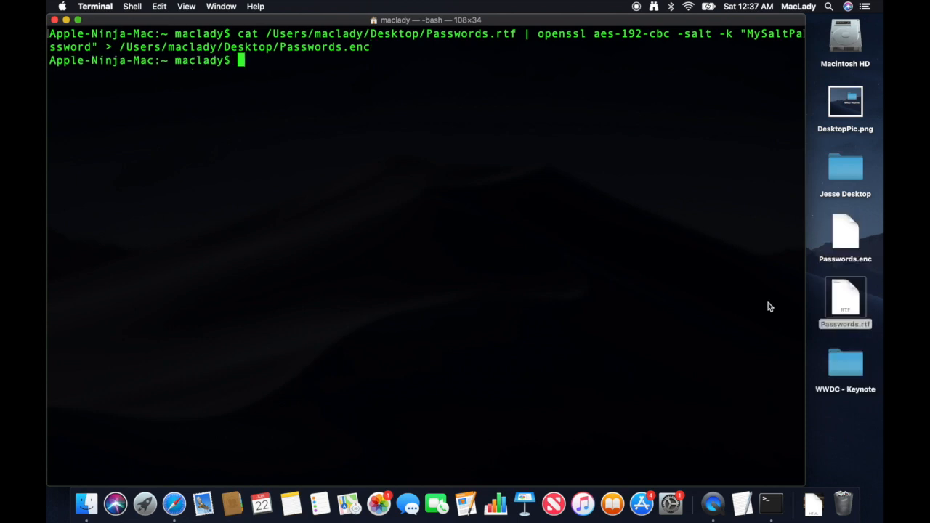
Quick Look Passwords.enc, then select the original Passwords.rtf to trash it.
{"action": "left_click", "coordinate": [846, 232]}
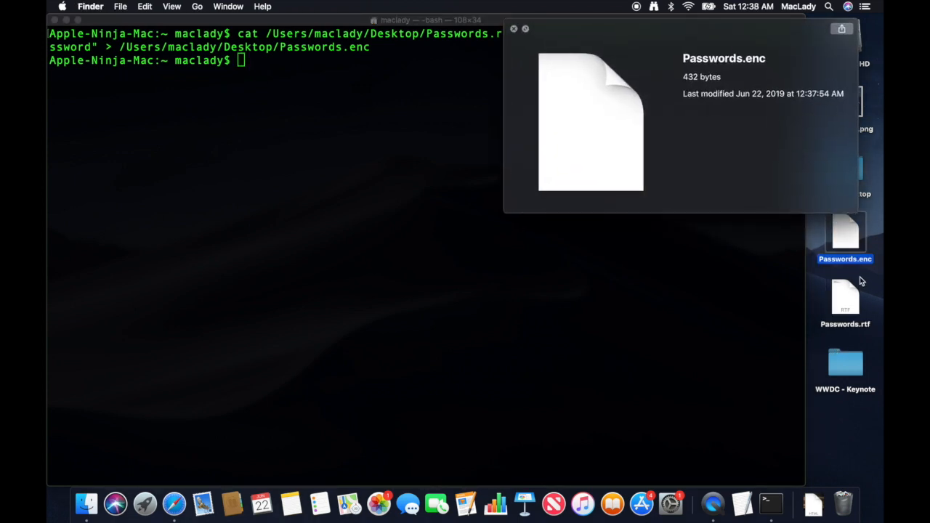
{"action": "left_click", "coordinate": [514, 29]}
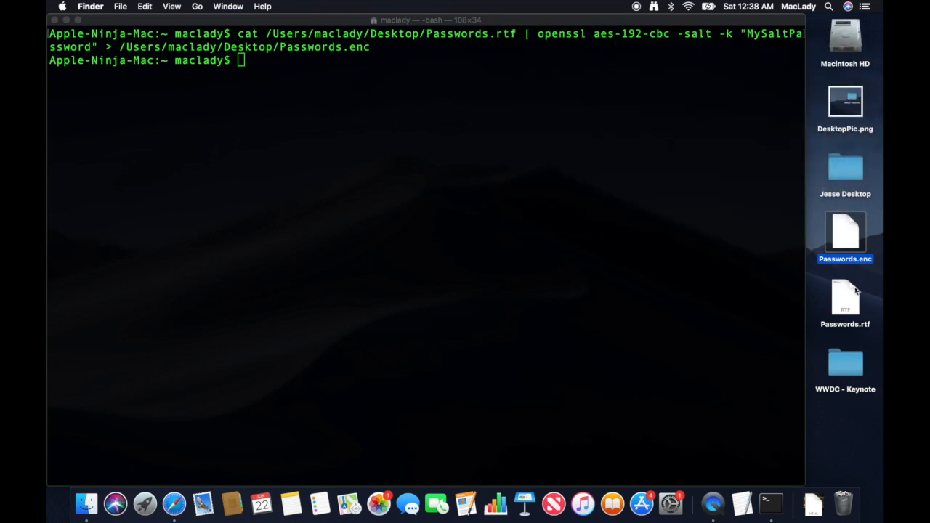
{"action": "left_click", "coordinate": [846, 298]}
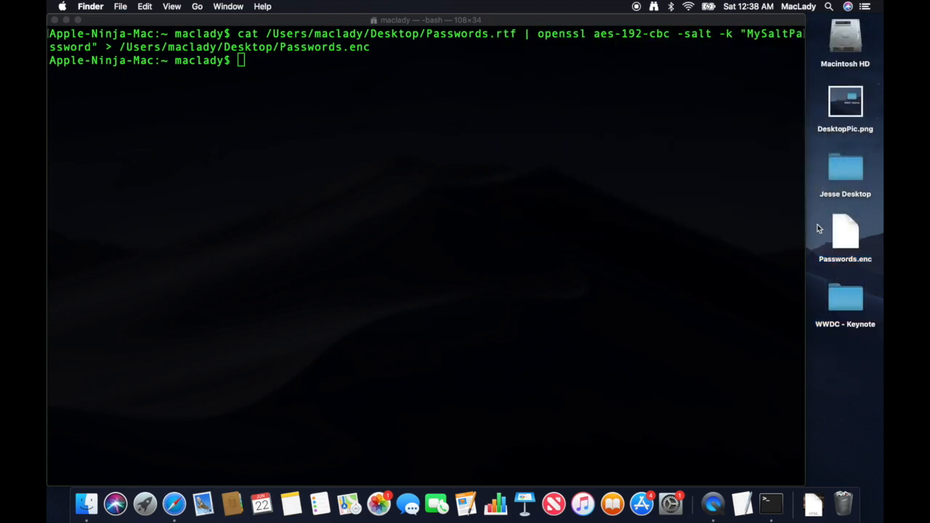
Run cat on Passwords.enc to print its scrambled encrypted contents.
{"action": "type", "text": "ca"}
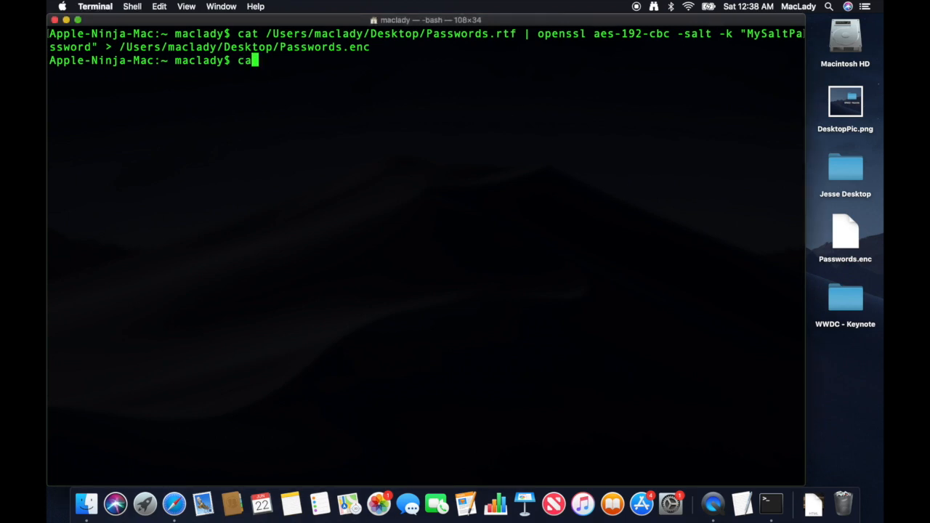
{"action": "type", "text": "t"}
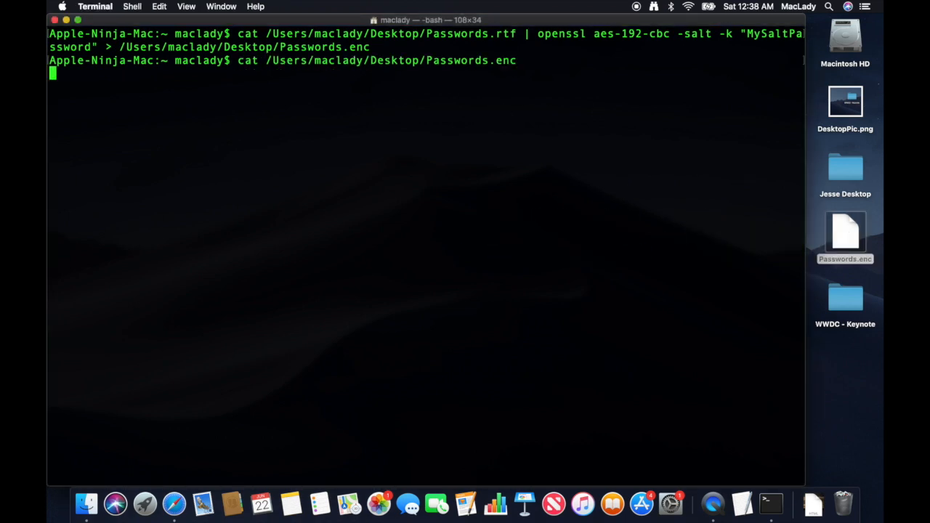
{"action": "key", "text": "Return"}
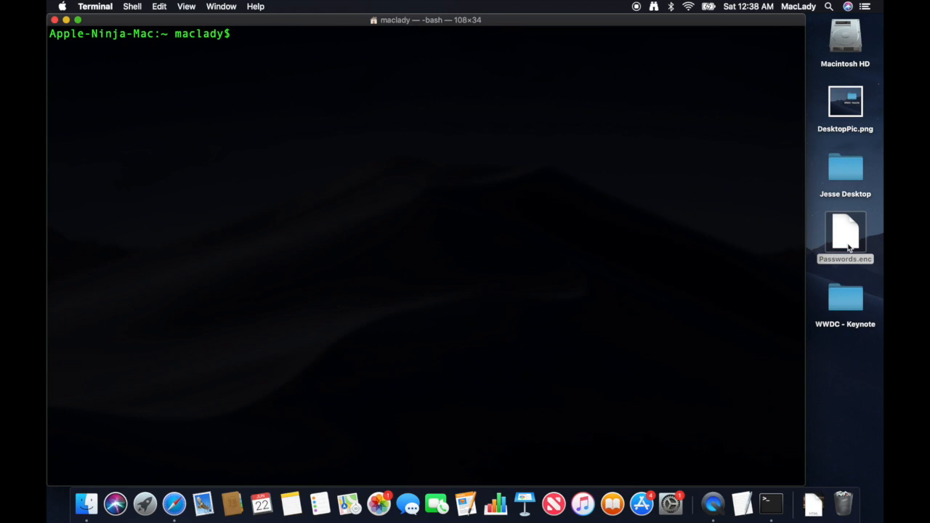
{"action": "mouse_move", "coordinate": [560, 198]}
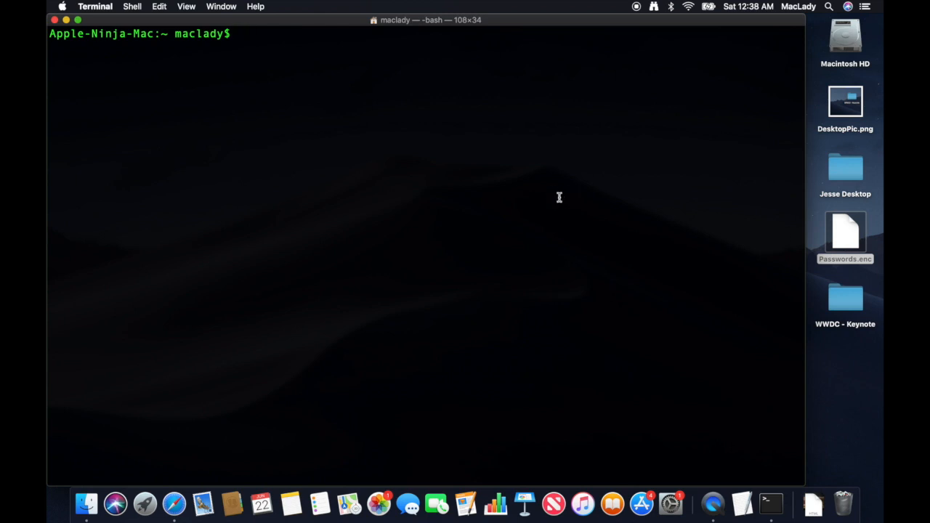
Compose the pipe of Passwords.enc through openssl aes-192-cbc with -d and -salt.
{"action": "type", "text": "cat"}
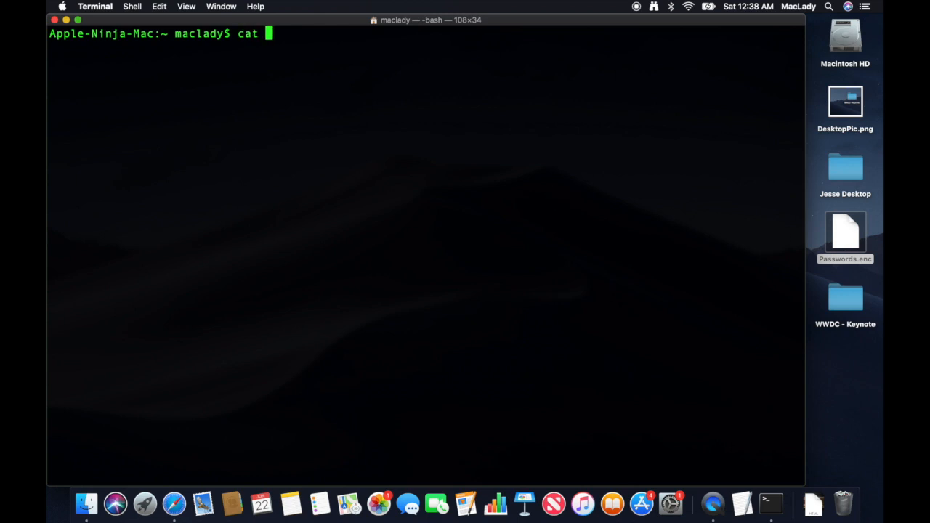
{"action": "left_click_drag", "start_coordinate": [846, 233], "coordinate": [674, 203]}
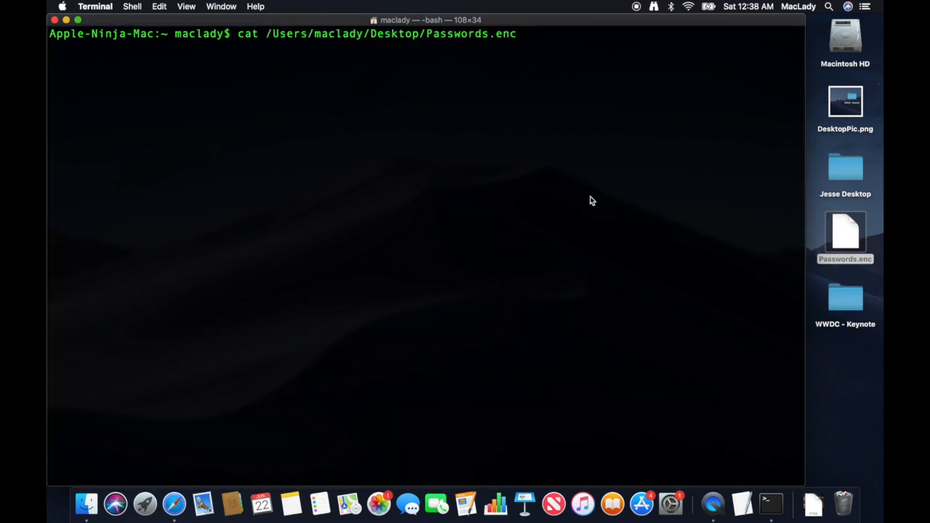
{"action": "type", "text": "| o"}
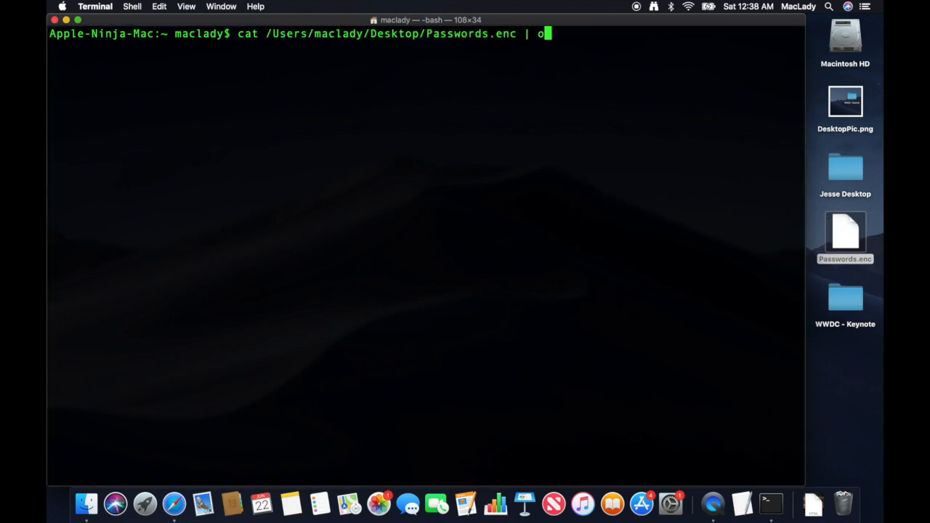
{"action": "type", "text": "penssl"}
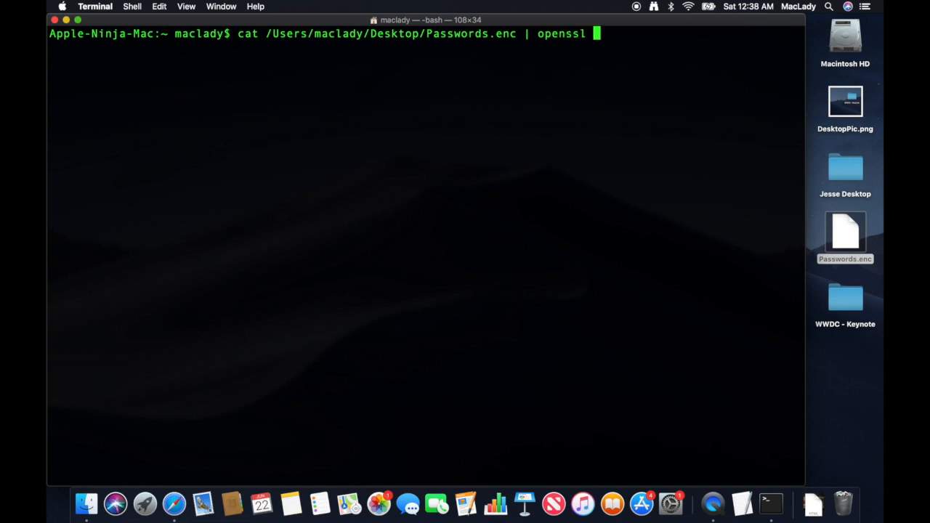
{"action": "type", "text": "aes"}
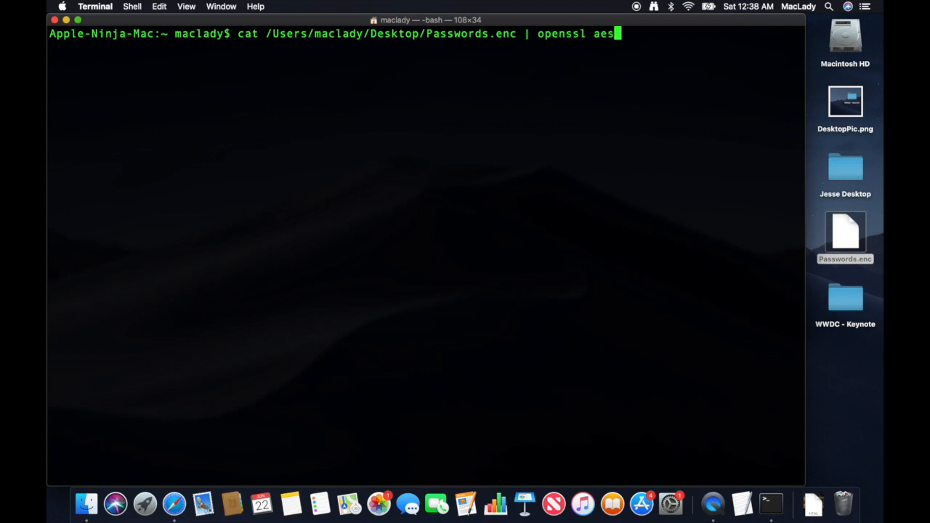
{"action": "type", "text": "-192"}
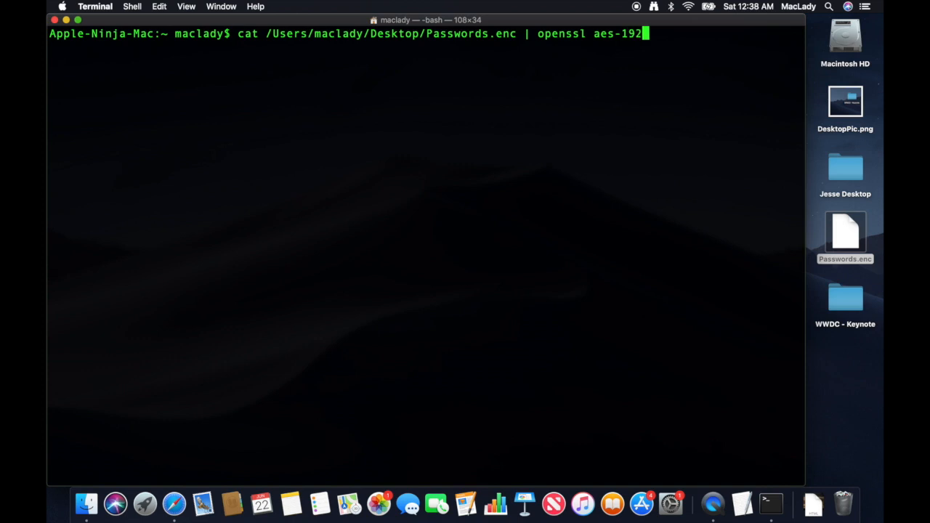
{"action": "type", "text": "-cbc"}
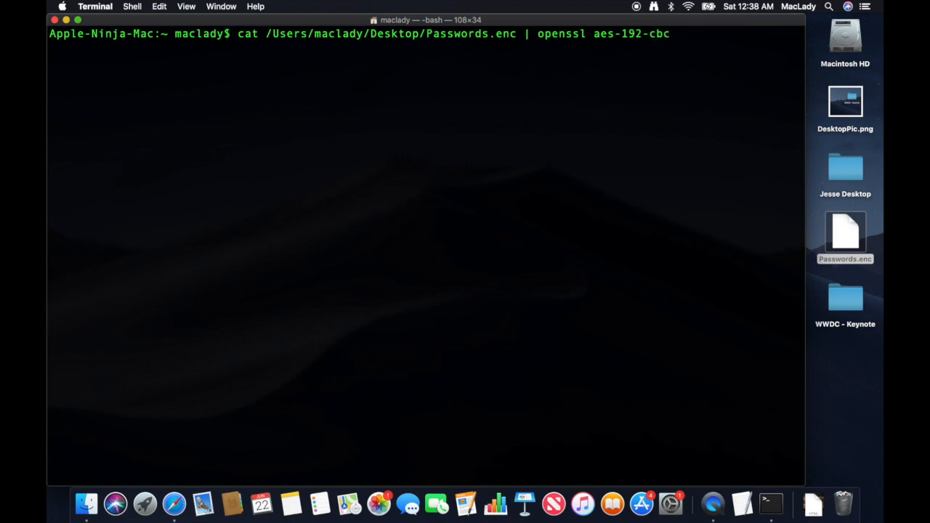
{"action": "type", "text": "-d -"}
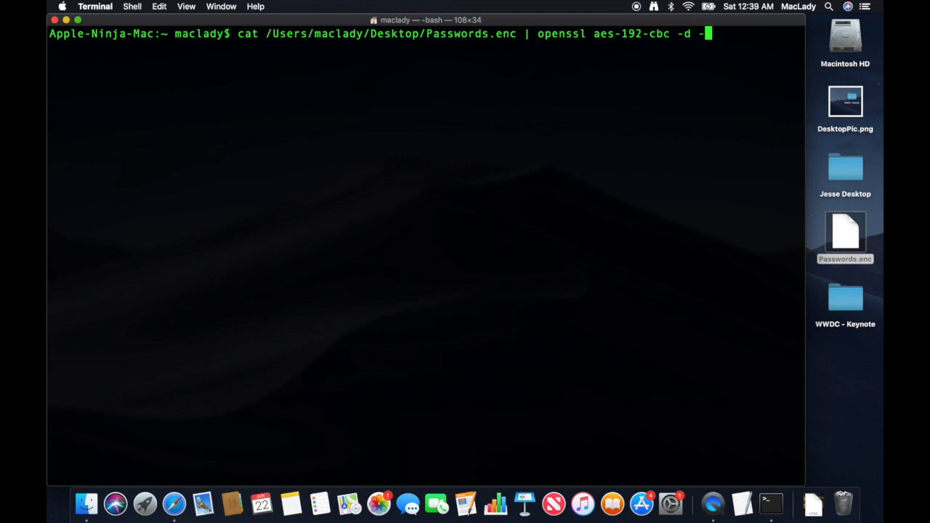
{"action": "type", "text": "salt"}
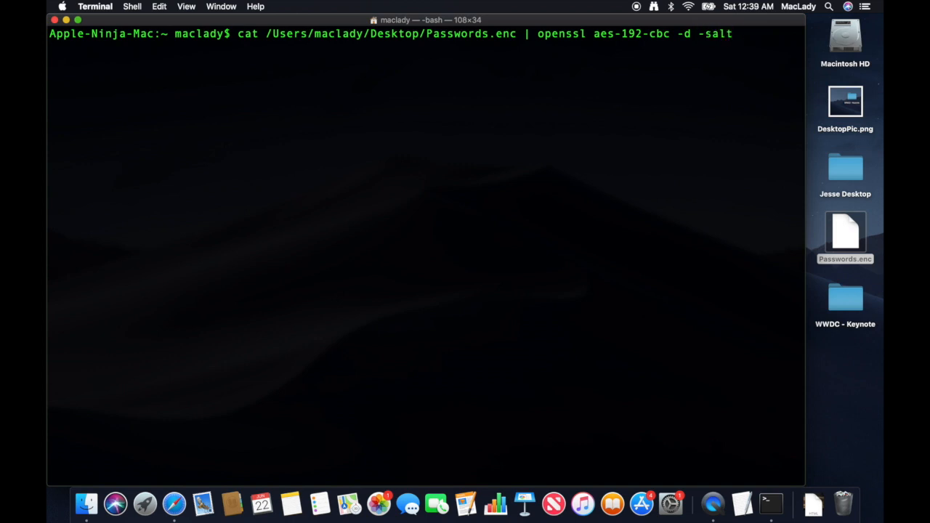
{"action": "type", "text": "-k"}
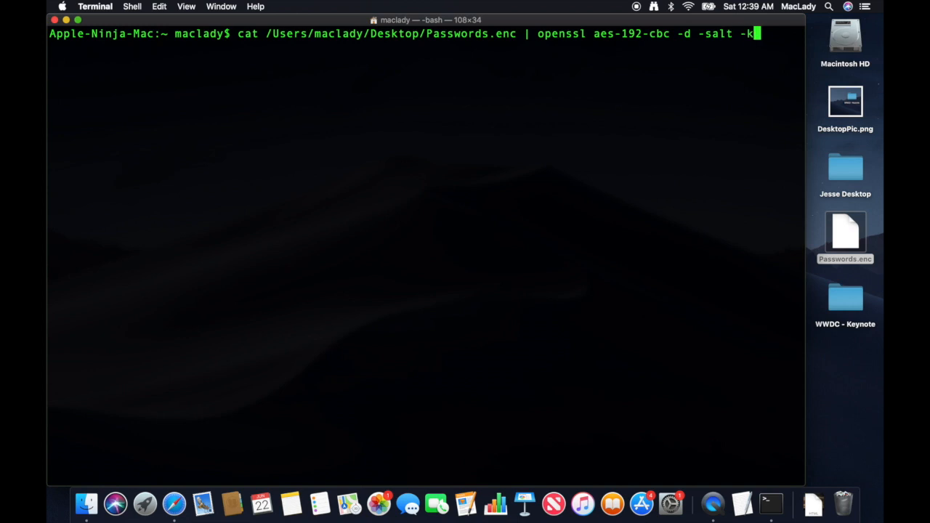
{"action": "type", "text": "\""}
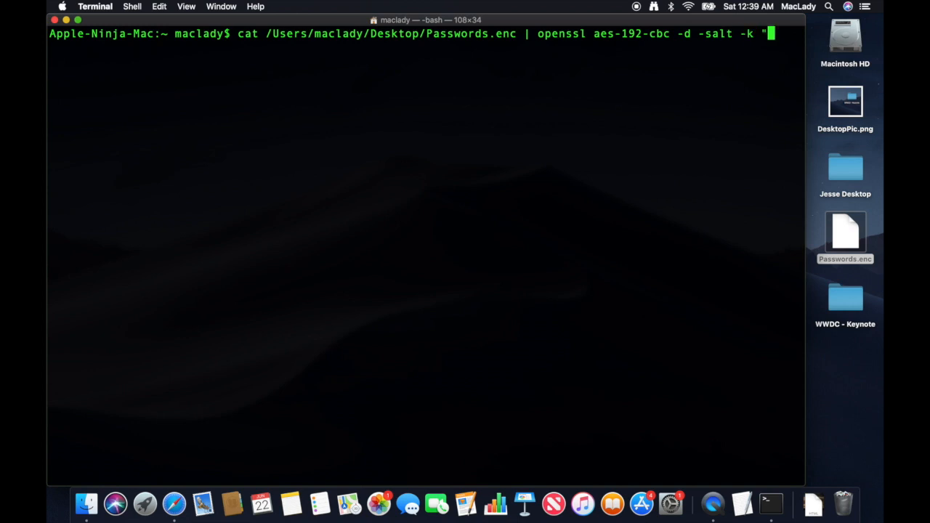
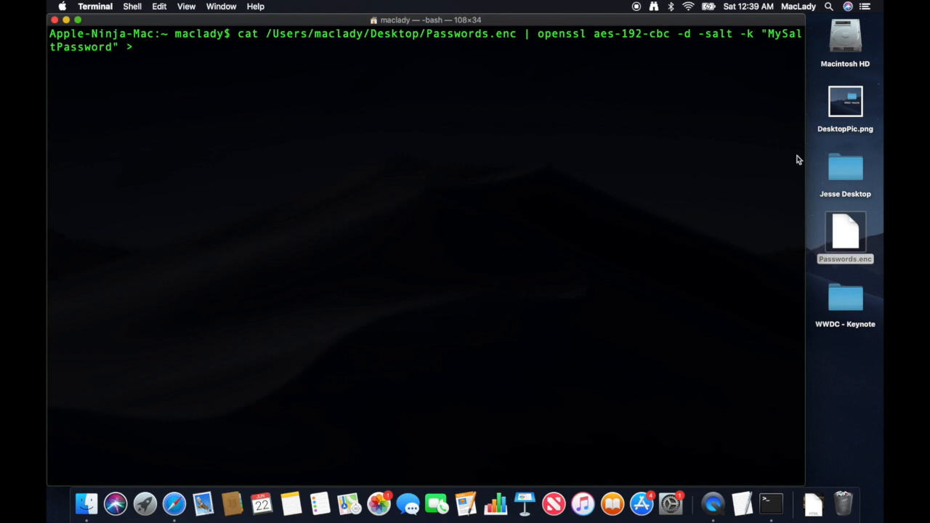
{"action": "type", "text": "/Users/maclady/Desktop/Passwords.enc"}
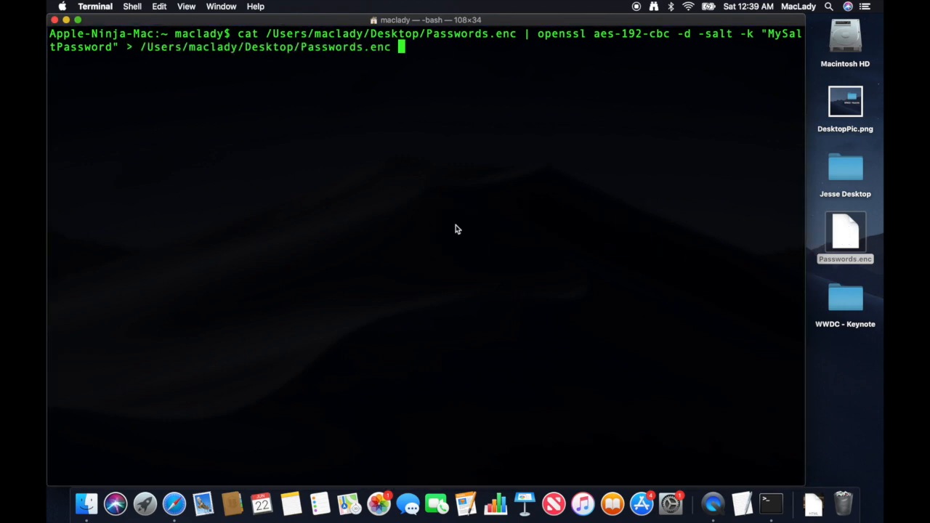
{"action": "key", "text": "Backspace"}
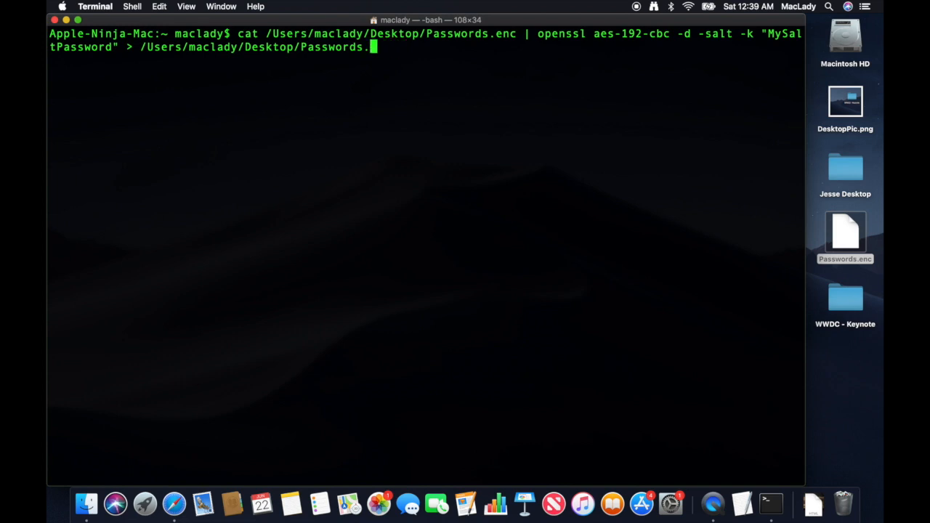
{"action": "type", "text": "rtf"}
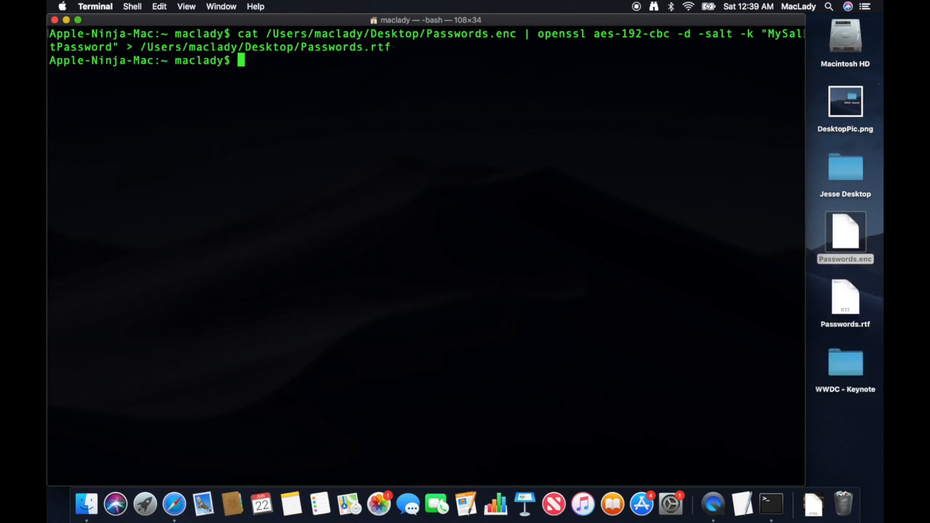
{"action": "left_click", "coordinate": [845, 298]}
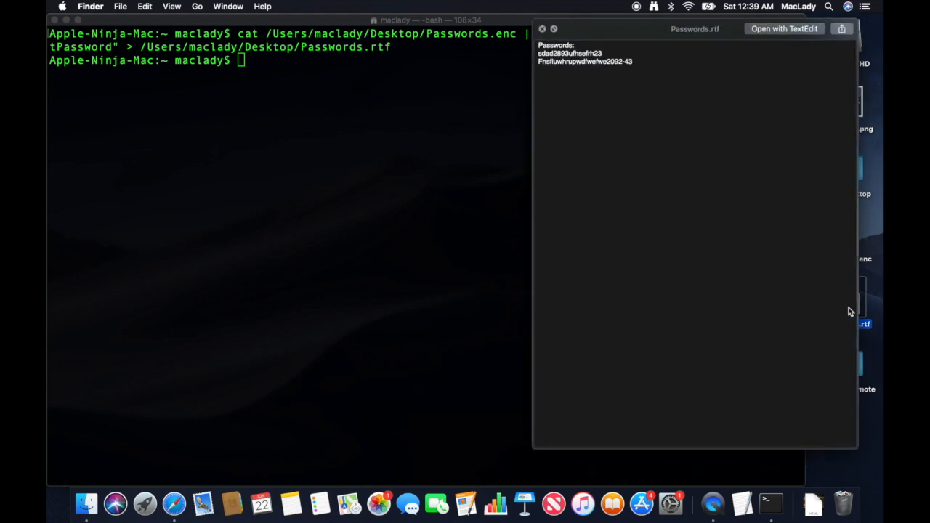
{"action": "left_click", "coordinate": [542, 29]}
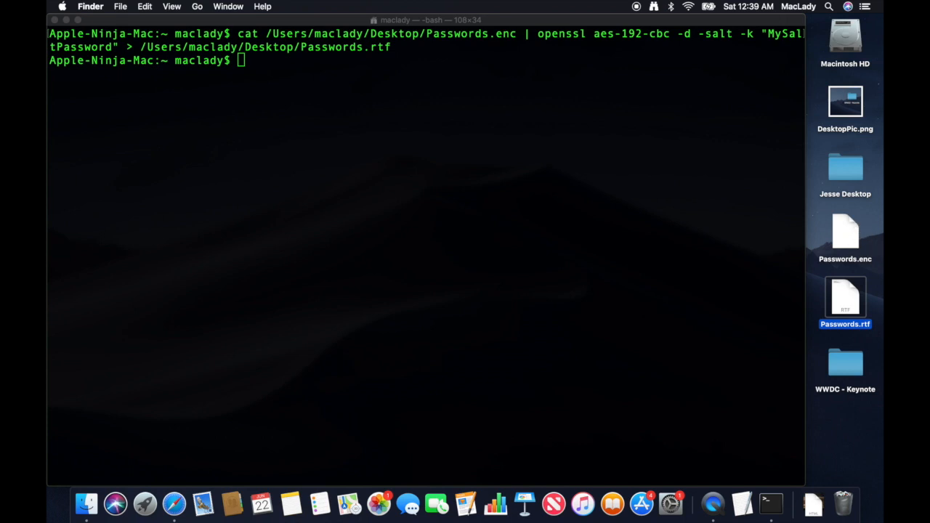
{"action": "mouse_move", "coordinate": [851, 108]}
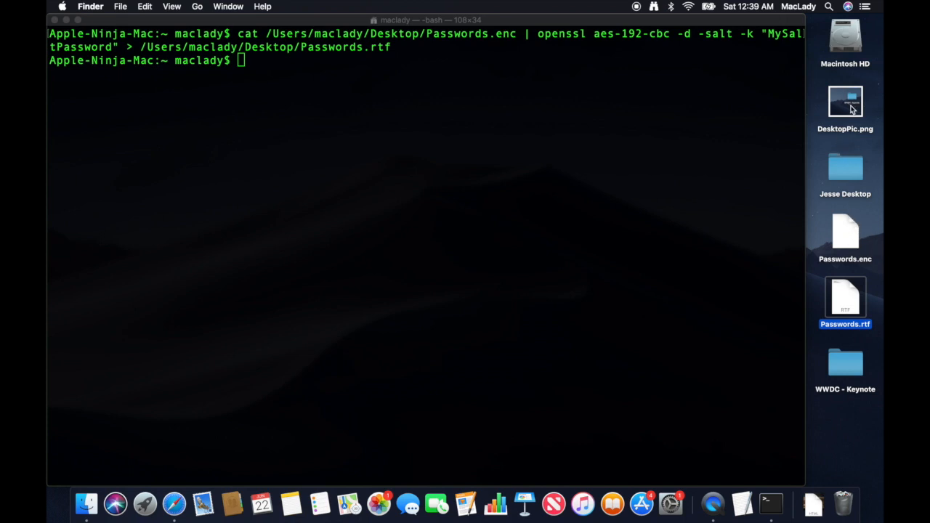
{"action": "mouse_move", "coordinate": [834, 96]}
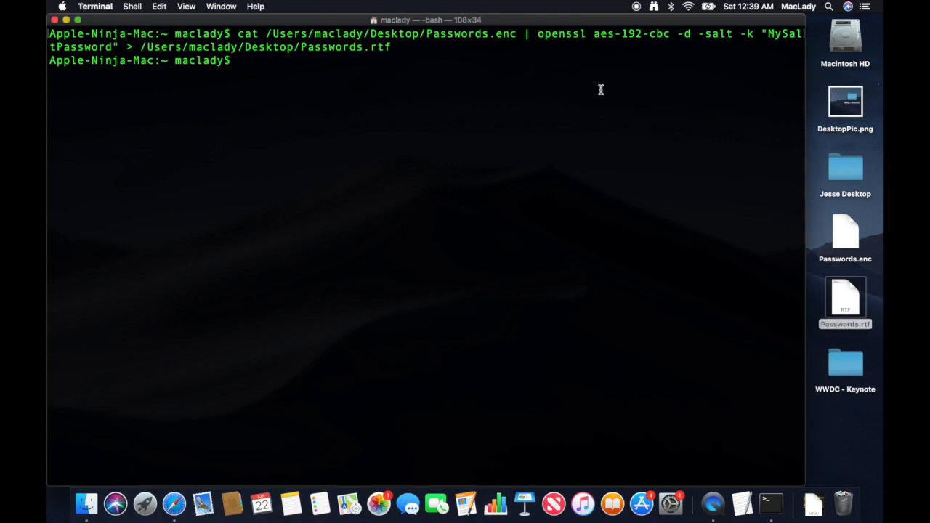
Recall the previous command and edit it to encrypt DesktopPic.png into DesktopPic.enc.
{"action": "type", "text": "cat /Users/maclady/Desktop/Passwords.enc"}
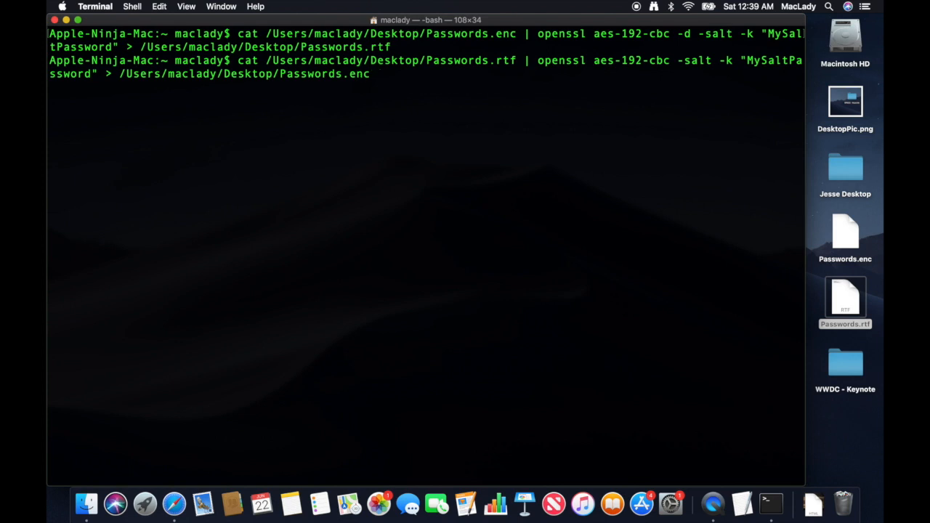
{"action": "mouse_move", "coordinate": [521, 68]}
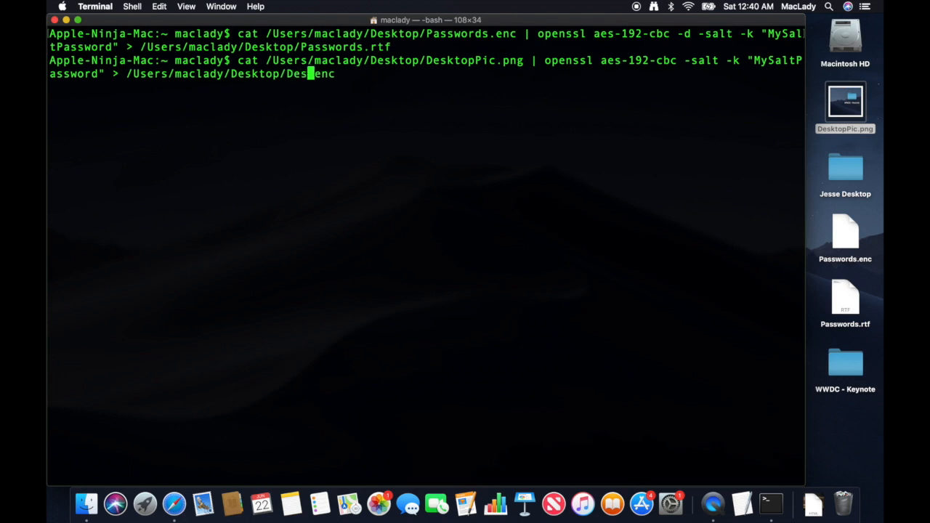
{"action": "type", "text": "ktop."}
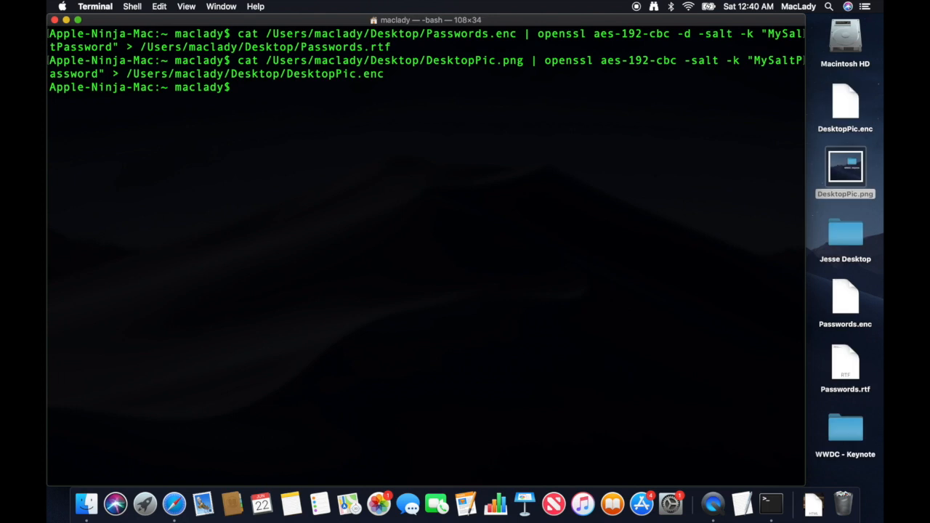
Check DesktopPic.enc, then run the recalled command with -d to restore DesktopPic.png.
{"action": "left_click", "coordinate": [845, 105]}
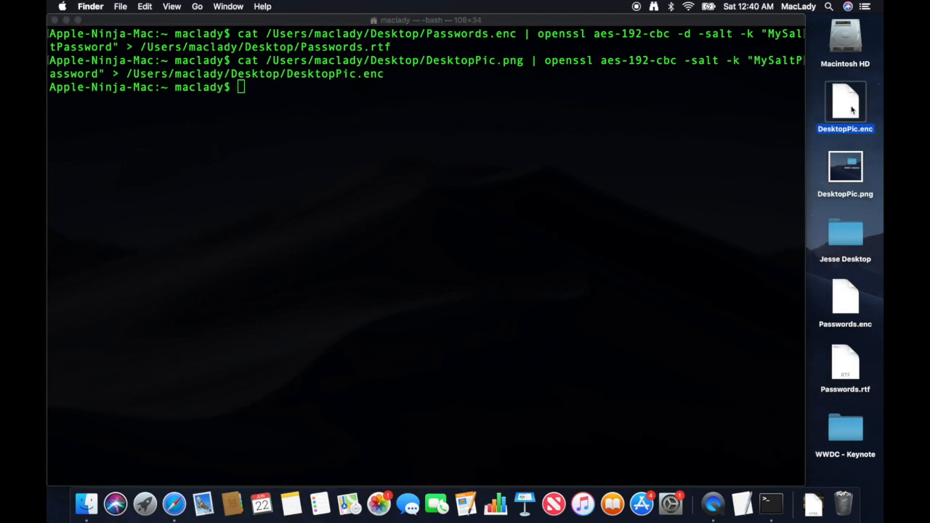
{"action": "left_click", "coordinate": [520, 120]}
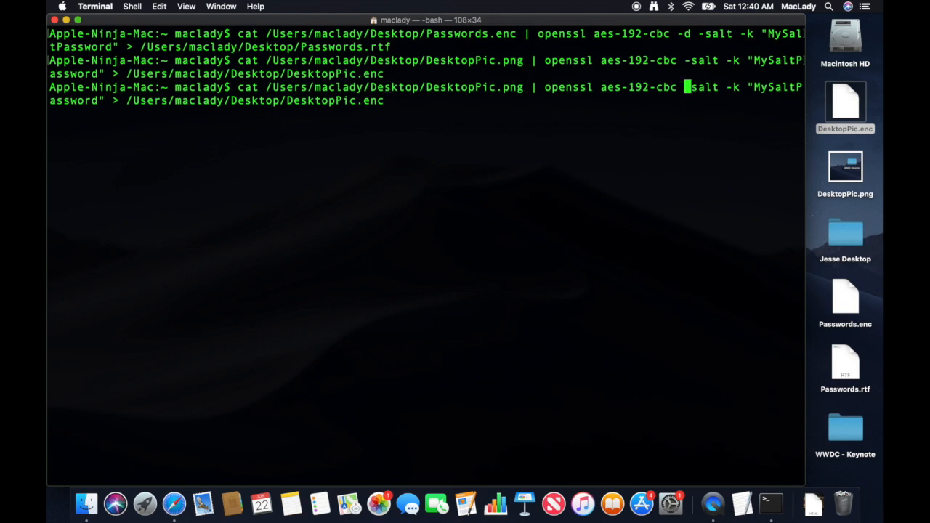
{"action": "type", "text": "-d"}
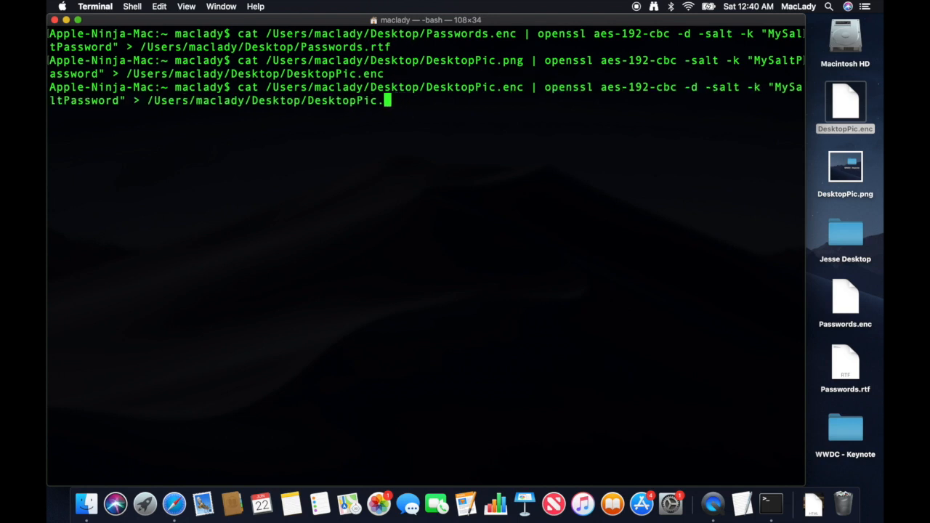
{"action": "type", "text": "png"}
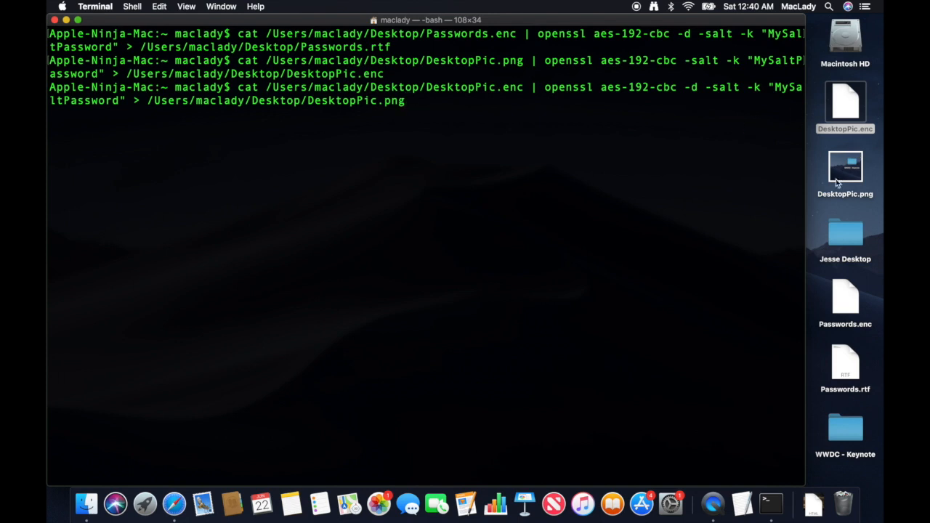
{"action": "mouse_move", "coordinate": [863, 159]}
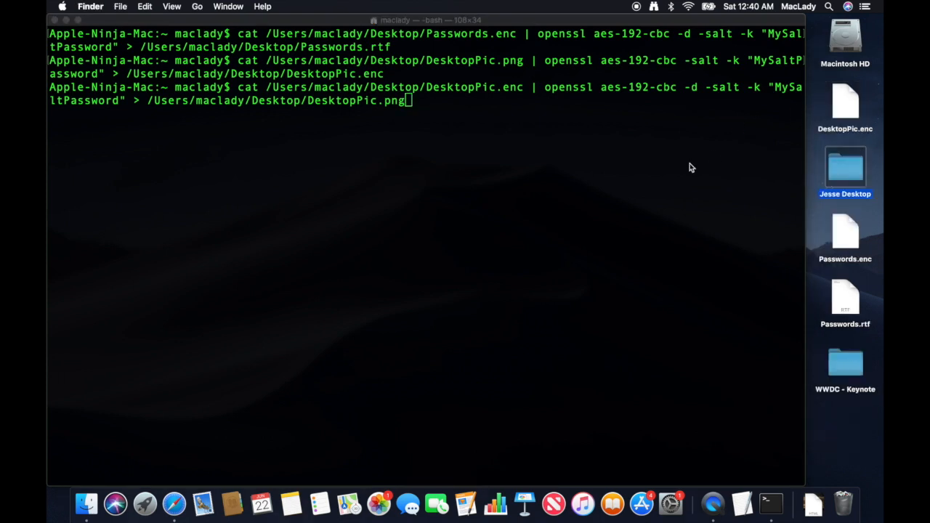
{"action": "key", "text": "Return"}
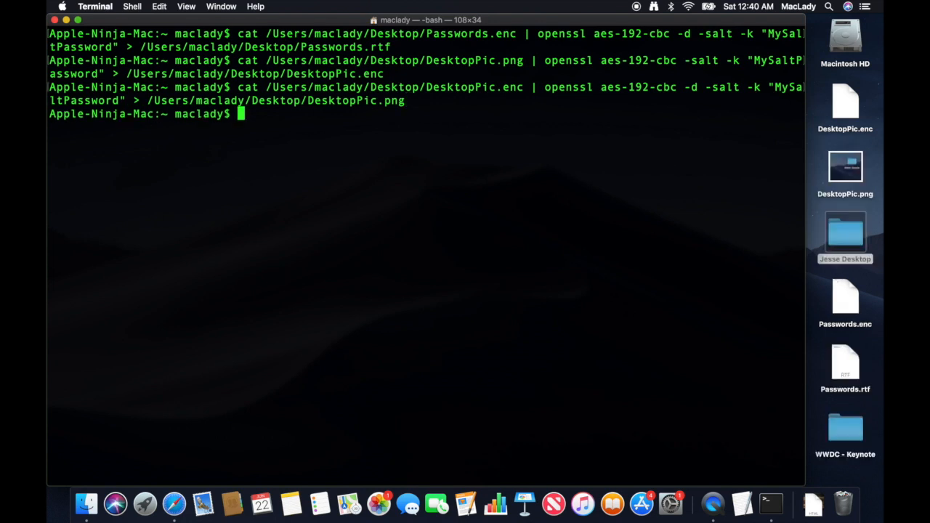